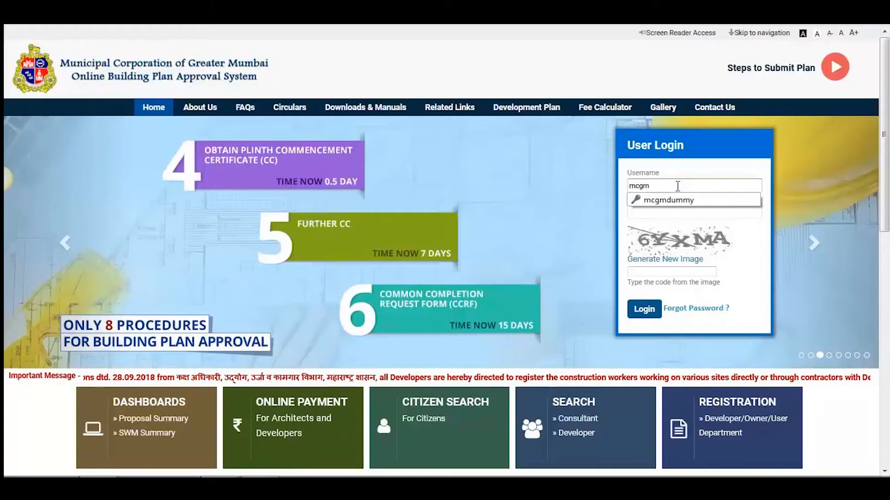
Step: Log in with the saved architect username, password and captcha 6YXMA
{"action": "left_click", "coordinate": [693, 200]}
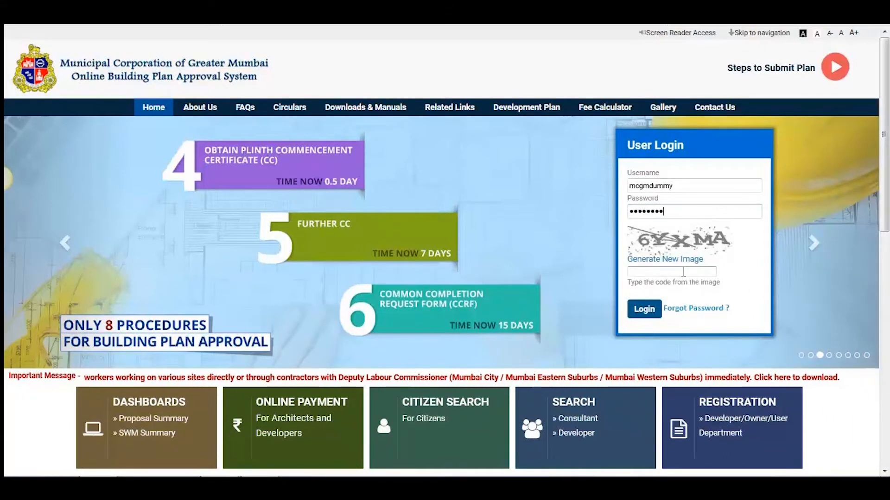
{"action": "type", "text": "6YXMA"}
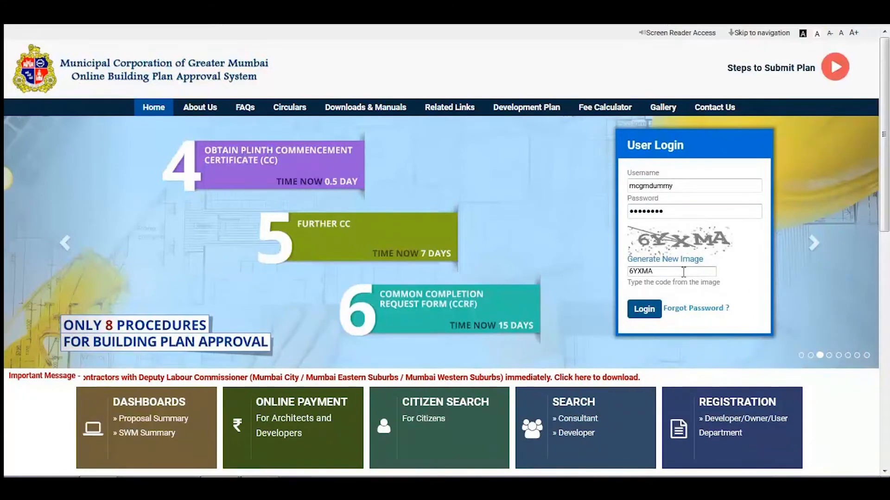
{"action": "left_click", "coordinate": [643, 309]}
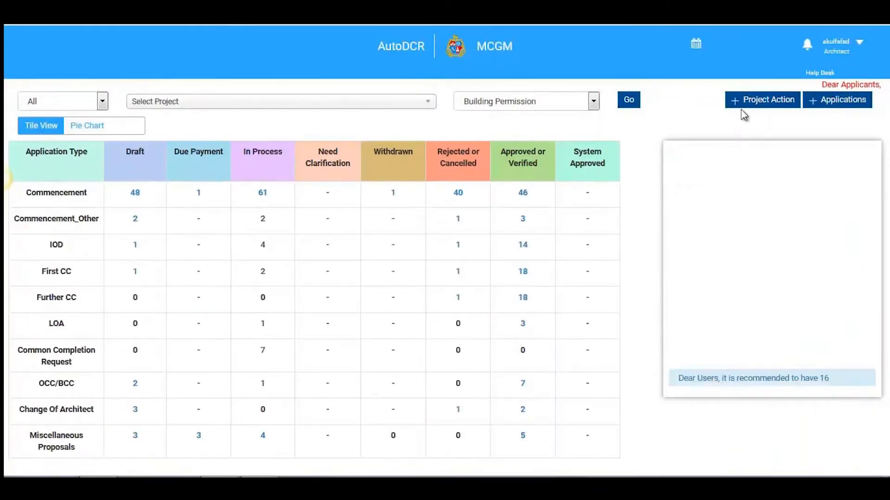
Step: Start a new project application, bringing up the Know Your Property map
{"action": "left_click", "coordinate": [767, 99]}
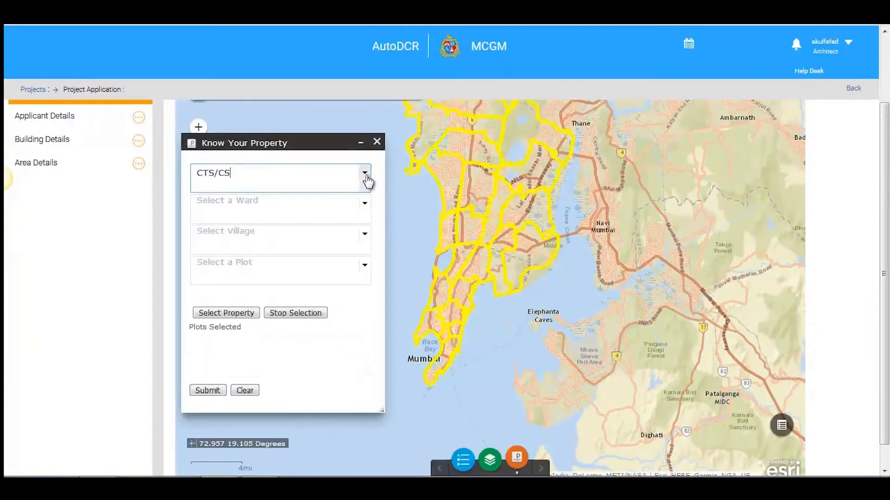
Step: Set numbering type CTS/CS, village PRINCESS DOCK and plot 54
{"action": "left_click", "coordinate": [365, 174]}
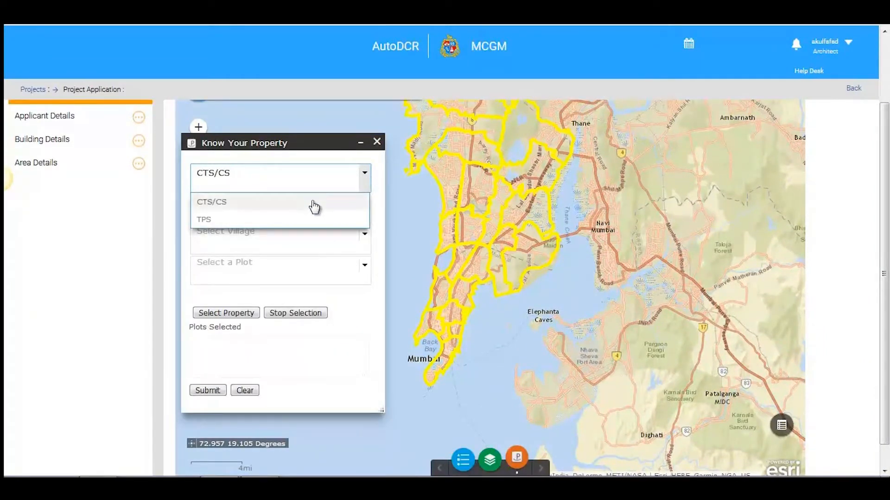
{"action": "left_click", "coordinate": [211, 202]}
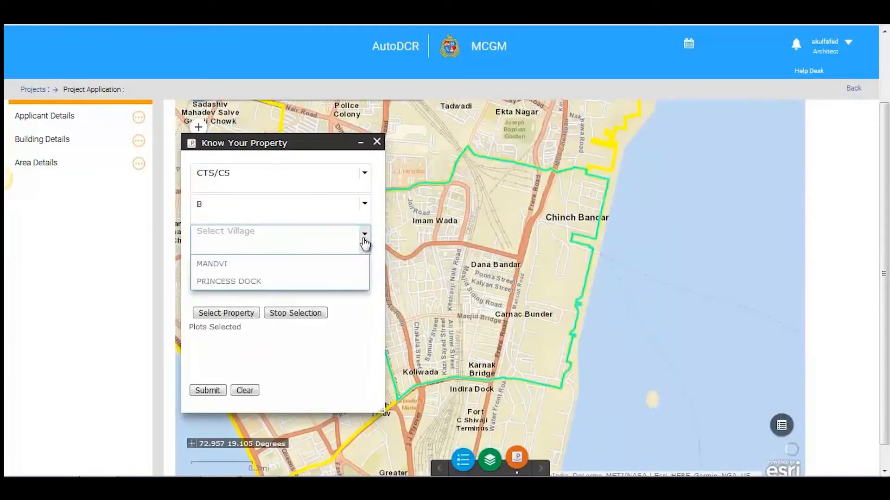
{"action": "left_click", "coordinate": [229, 281]}
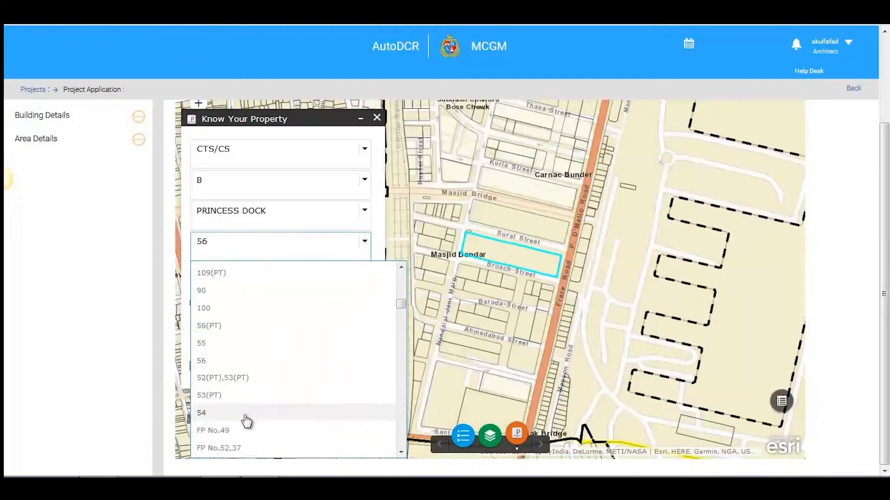
{"action": "left_click", "coordinate": [201, 412]}
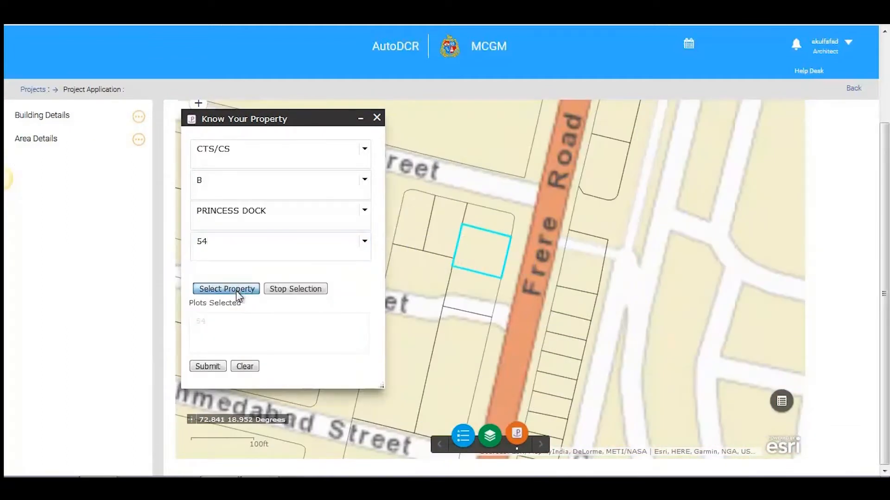
Step: Add neighbouring plots 55 and 53(PT) on the map and submit the GIS data
{"action": "left_click", "coordinate": [226, 289]}
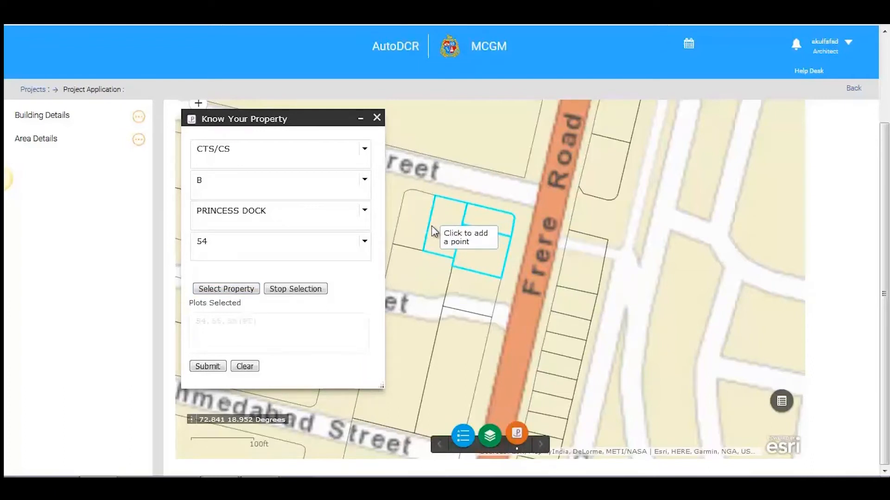
{"action": "left_click", "coordinate": [454, 238]}
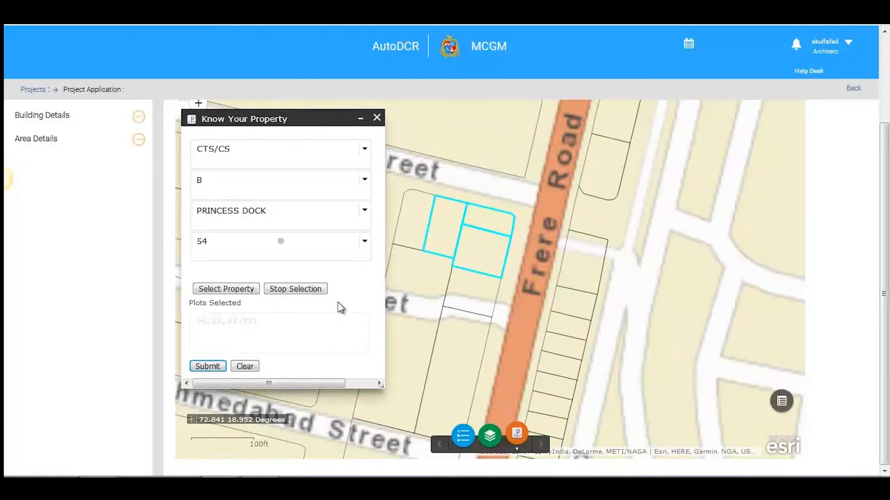
{"action": "left_click", "coordinate": [207, 366]}
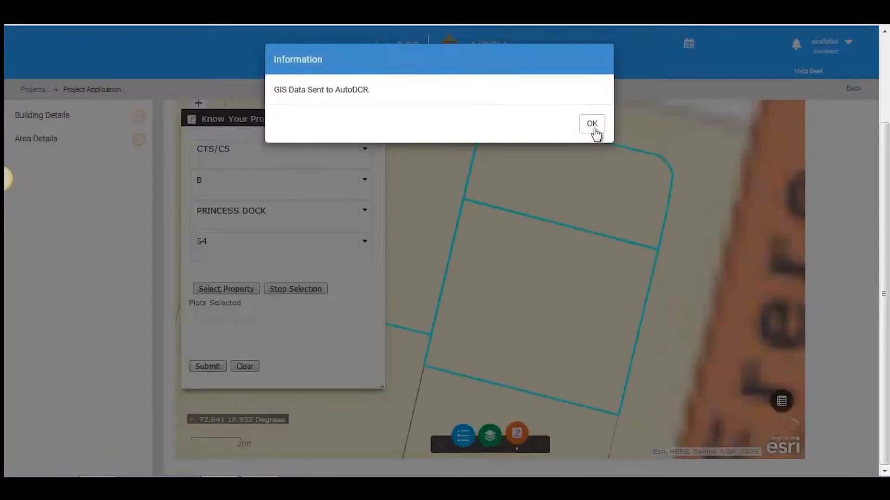
Step: Acknowledge the GIS confirmation and review General, SWD, SP, HE and Tree plot data
{"action": "left_click", "coordinate": [591, 123]}
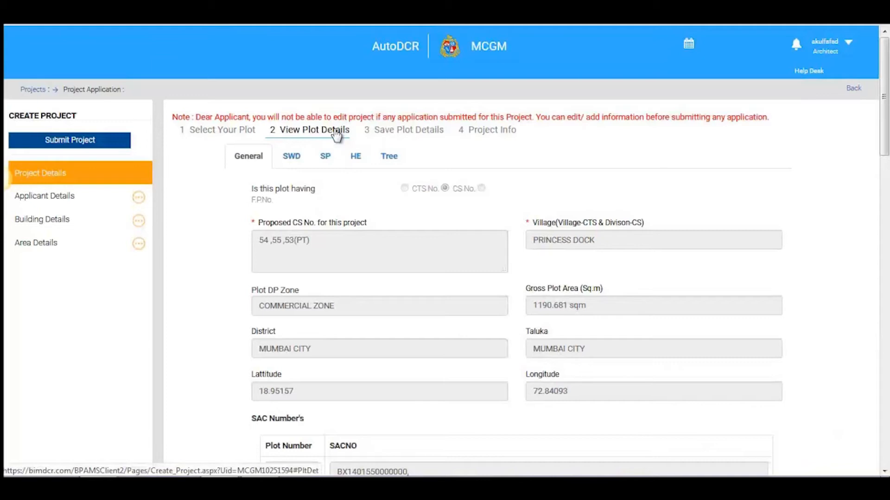
{"action": "scroll", "scroll_direction": "down", "scroll_amount": 3}
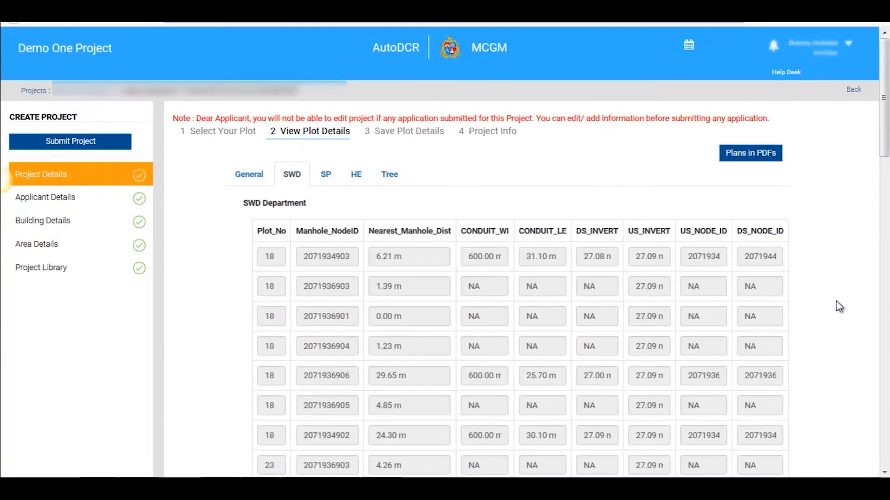
{"action": "mouse_move", "coordinate": [283, 181]}
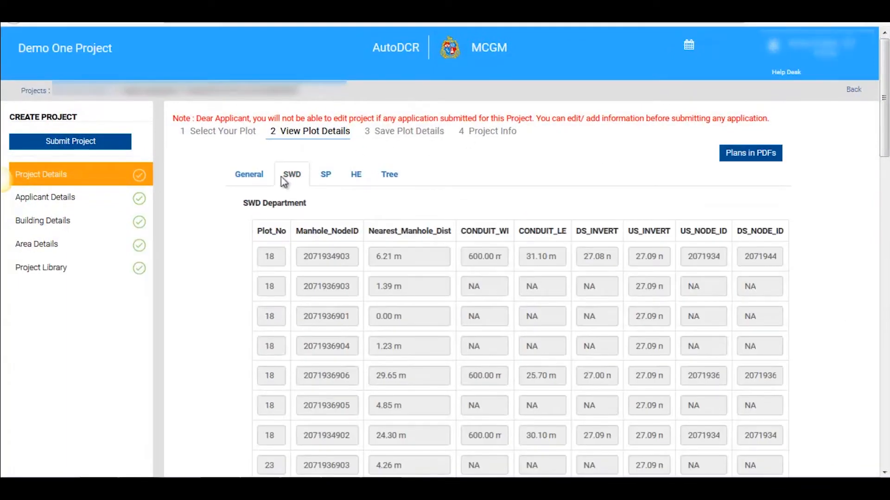
{"action": "scroll", "scroll_direction": "down", "scroll_amount": 3}
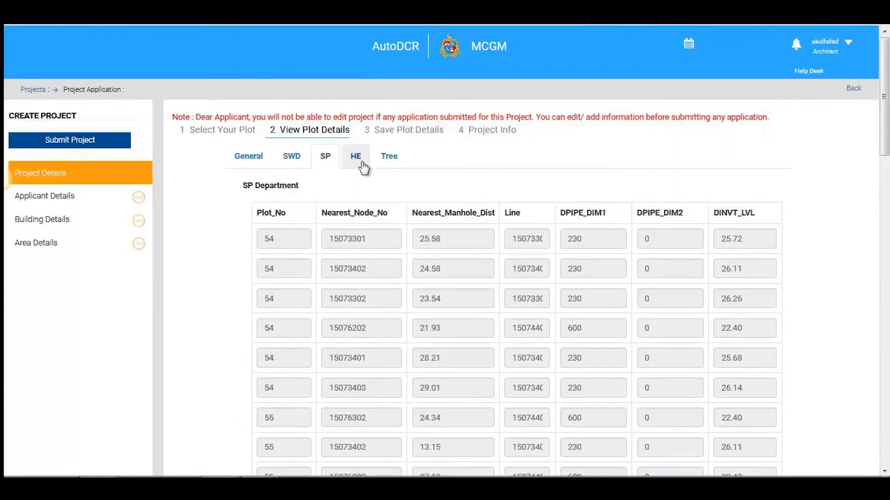
{"action": "left_click", "coordinate": [355, 156]}
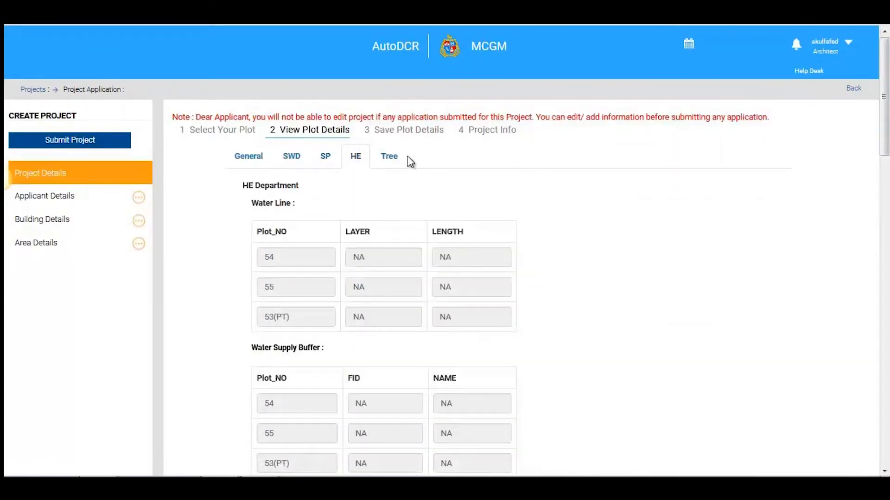
{"action": "left_click", "coordinate": [388, 156]}
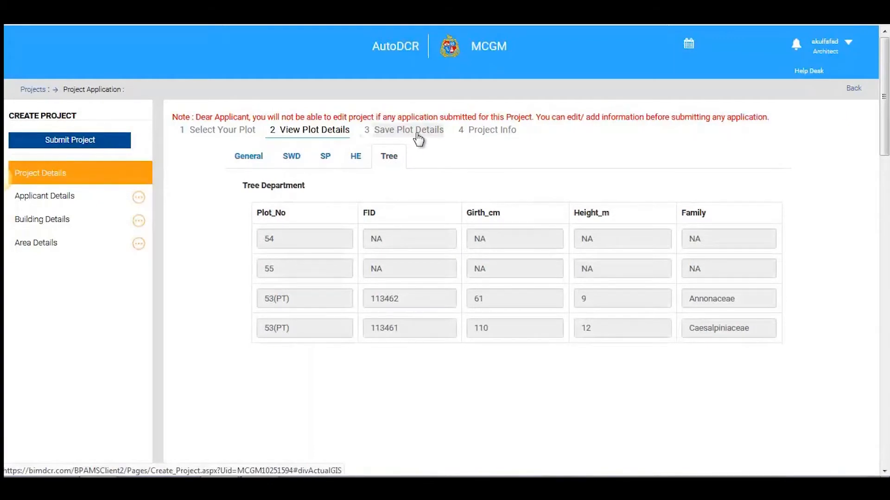
Step: Save the plot details with village Princess Dock and acknowledge the confirmation
{"action": "left_click", "coordinate": [407, 129]}
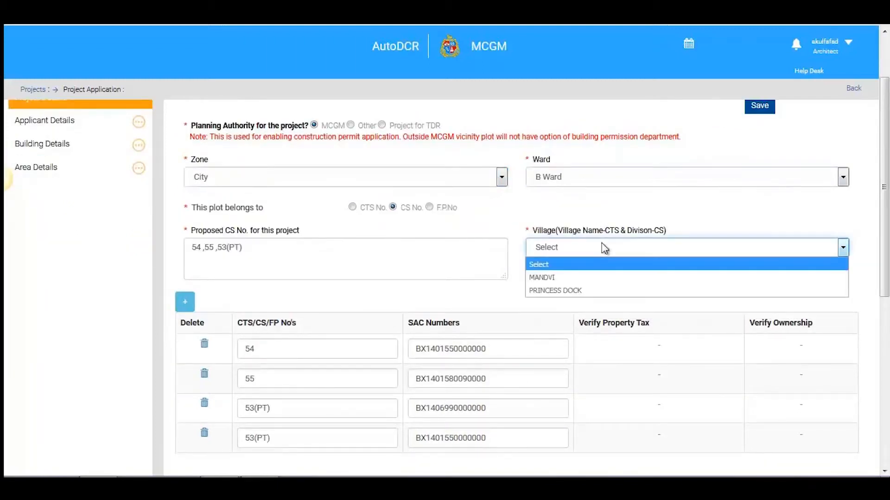
{"action": "left_click", "coordinate": [554, 290]}
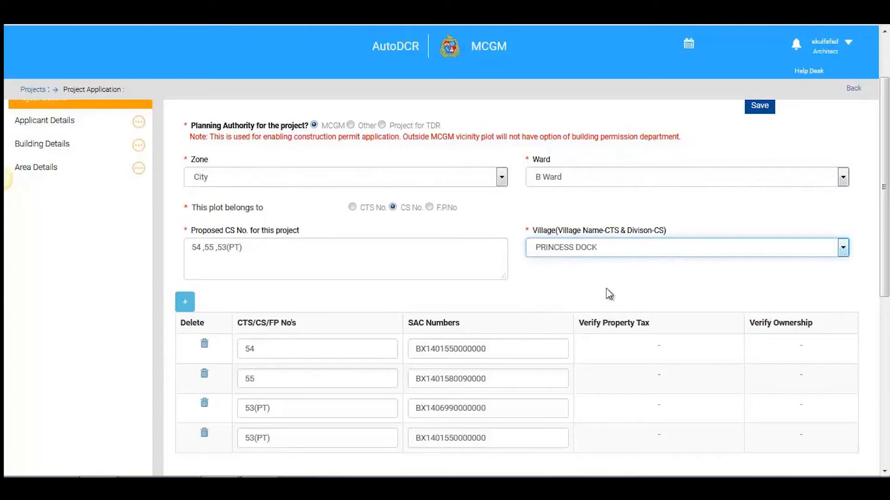
{"action": "scroll", "scroll_direction": "down", "scroll_amount": 3}
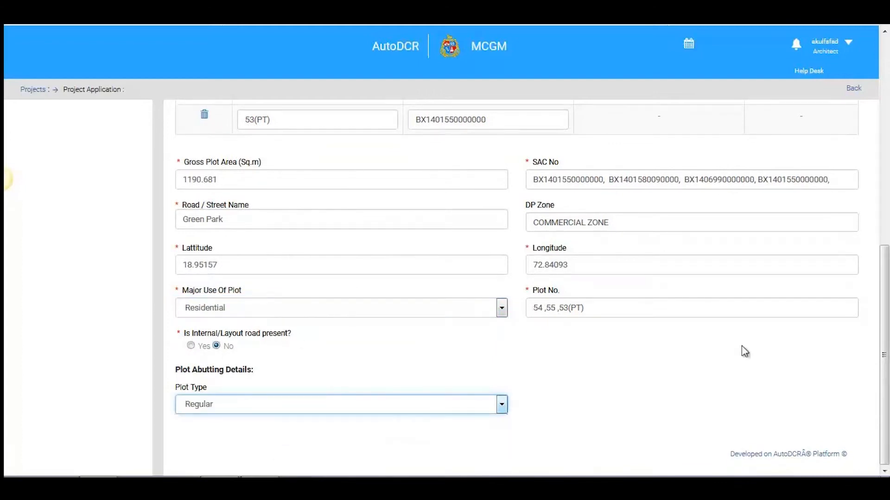
{"action": "left_click", "coordinate": [759, 181]}
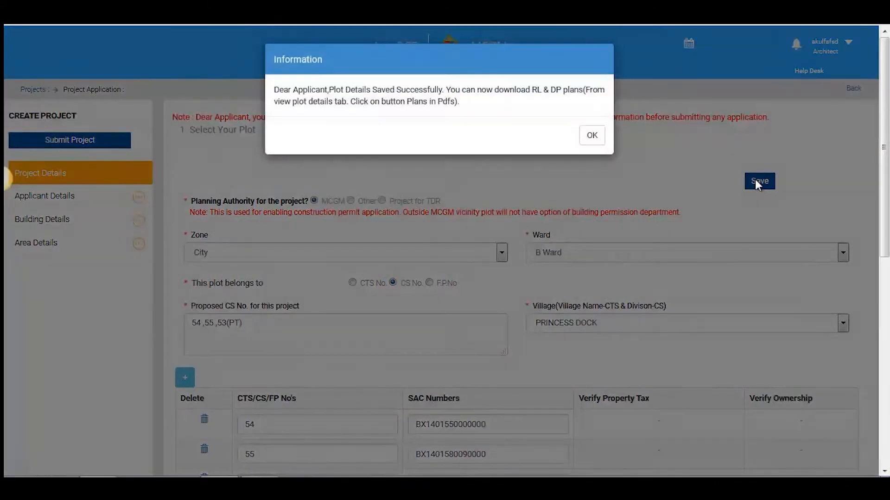
{"action": "mouse_move", "coordinate": [512, 100]}
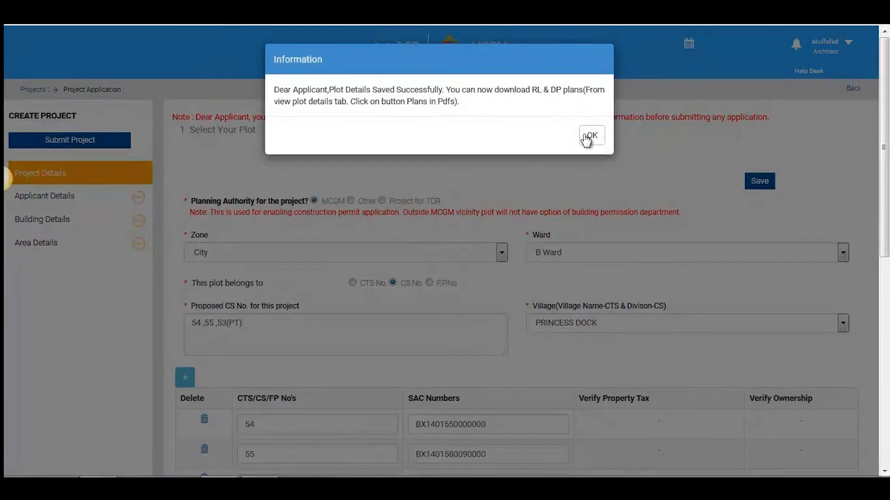
{"action": "left_click", "coordinate": [591, 136]}
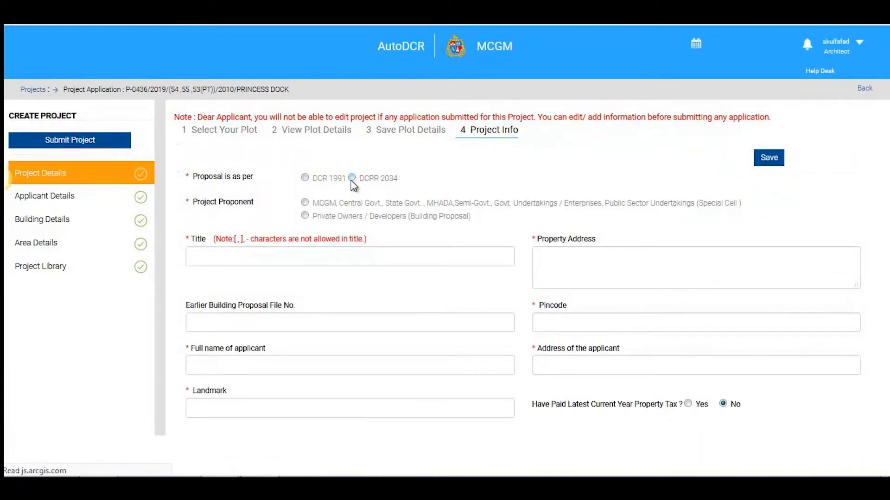
{"action": "left_click", "coordinate": [352, 178]}
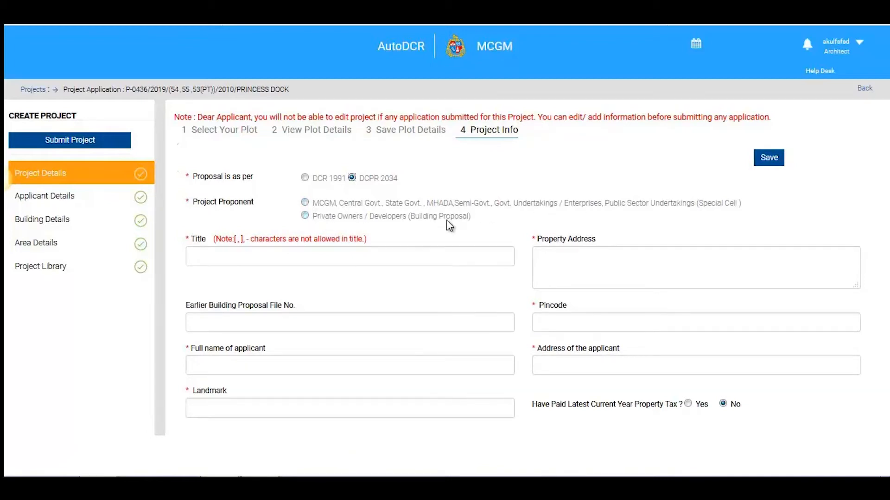
{"action": "type", "text": "Demo"}
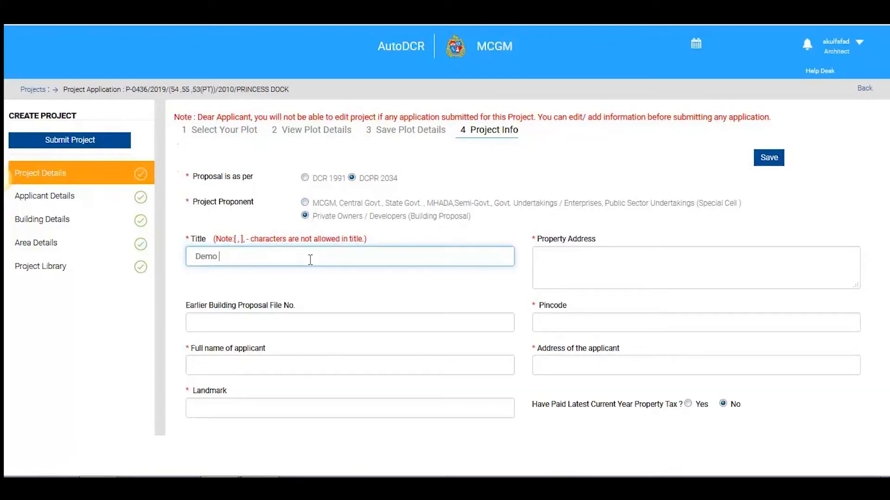
{"action": "type", "text": "411016"}
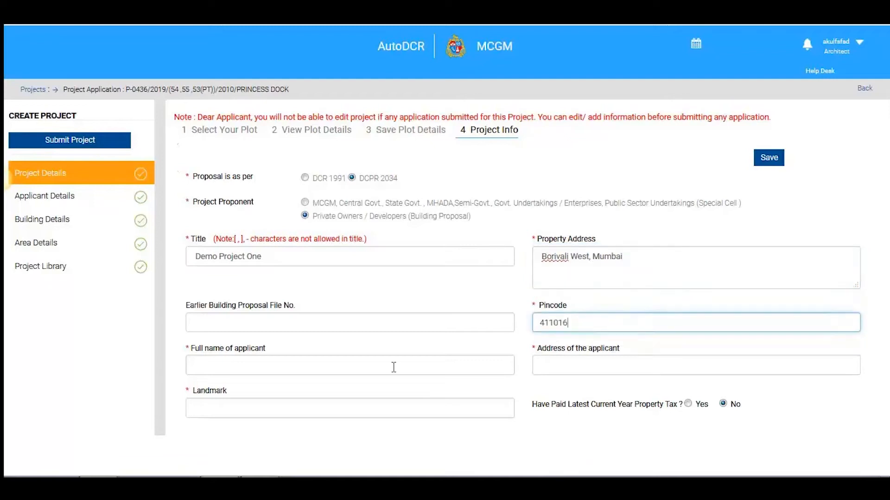
{"action": "type", "text": "Rajat Pawar"}
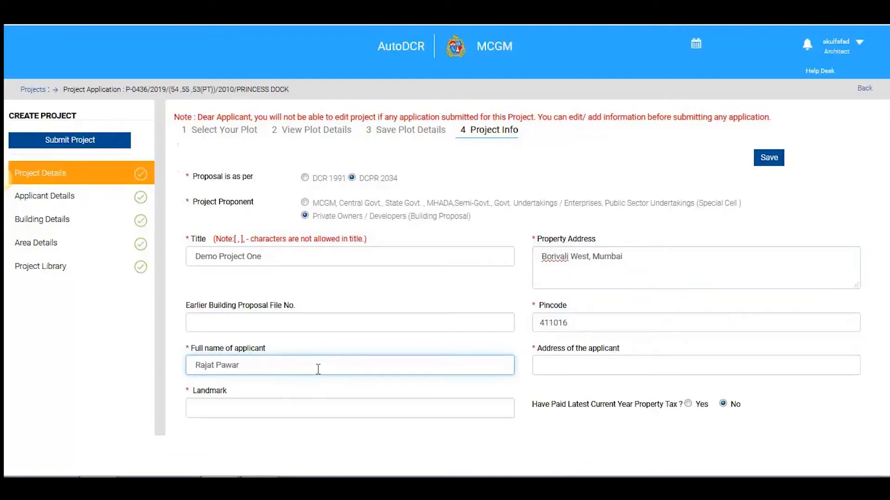
{"action": "type", "text": "Twin"}
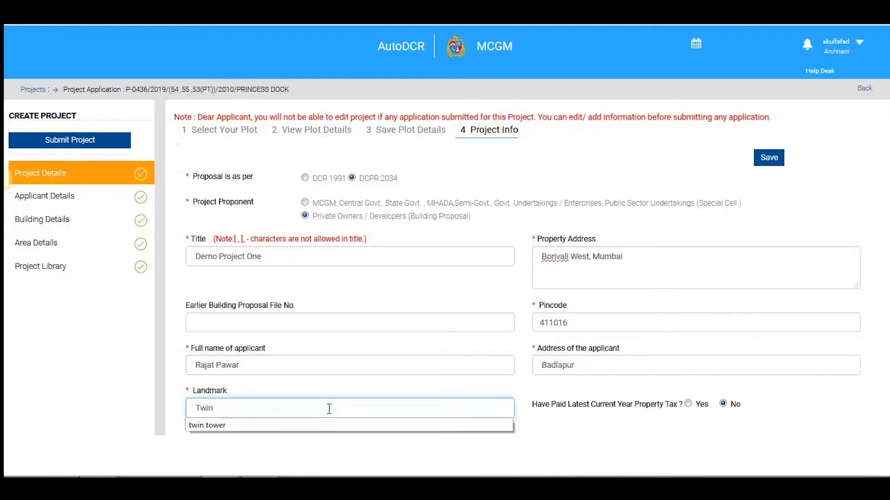
{"action": "left_click", "coordinate": [206, 425]}
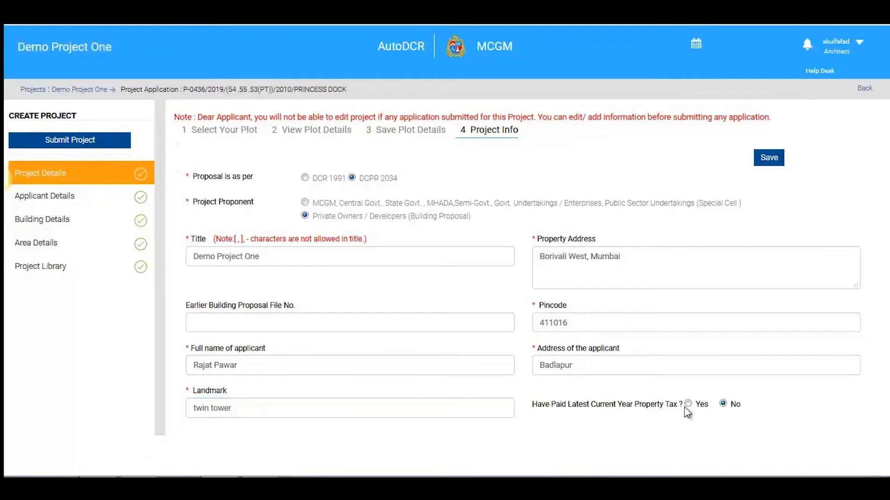
Step: Mark current-year property tax as paid, save the project info and move to Applicant Details
{"action": "left_click", "coordinate": [689, 404]}
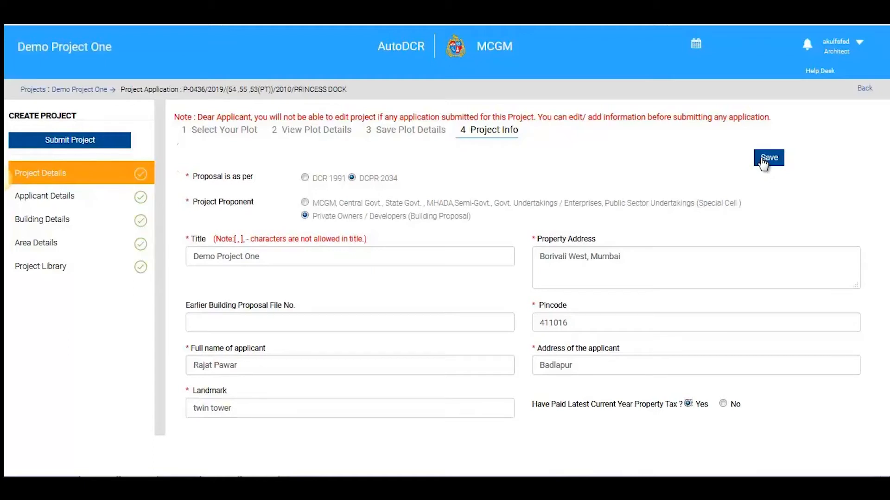
{"action": "left_click", "coordinate": [767, 157]}
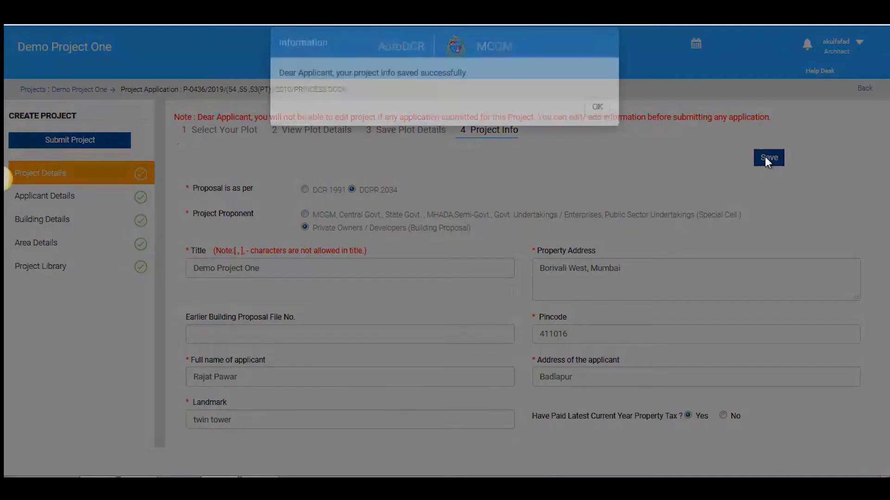
{"action": "left_click", "coordinate": [596, 107]}
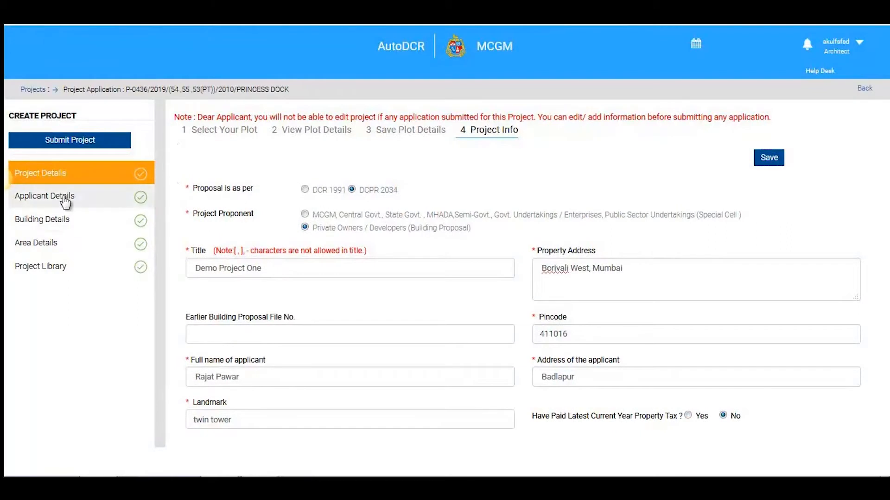
{"action": "left_click", "coordinate": [45, 196]}
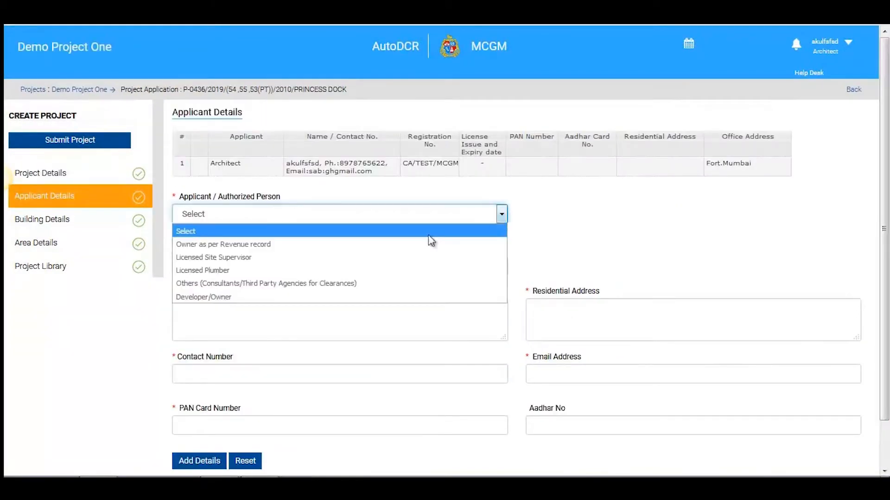
{"action": "left_click", "coordinate": [203, 270]}
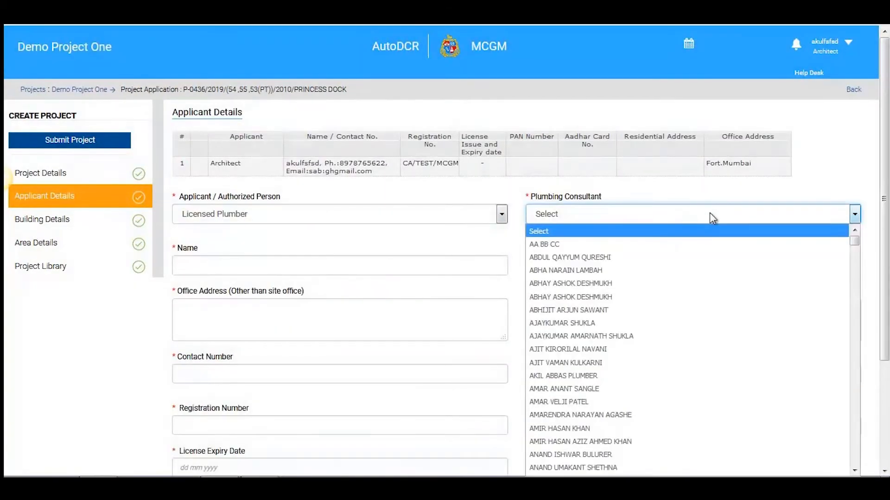
{"action": "left_click", "coordinate": [585, 131]}
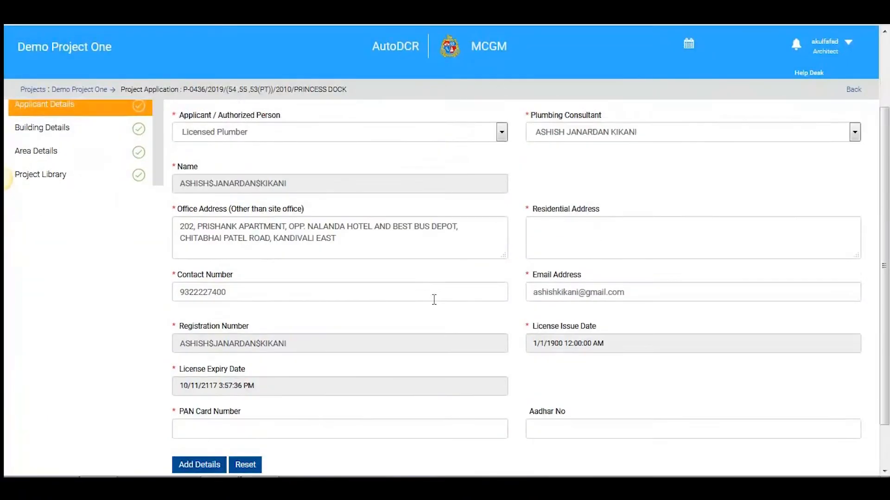
{"action": "type", "text": "Borivali, Ea"}
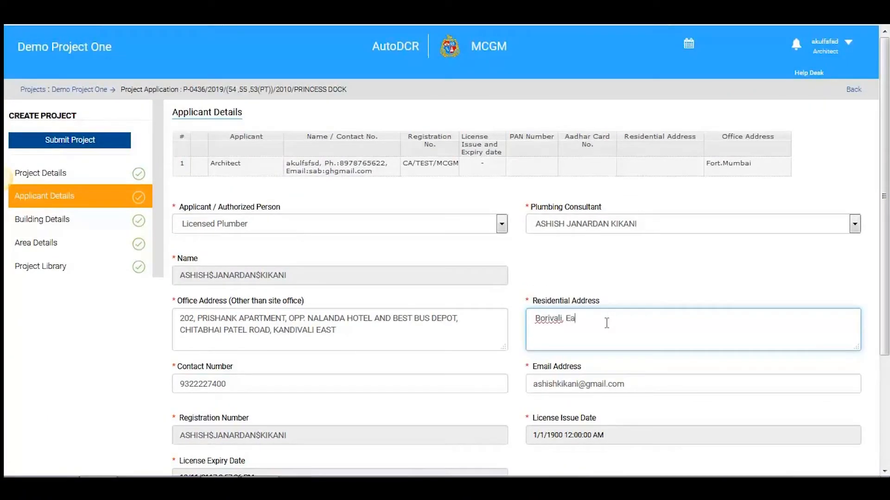
{"action": "type", "text": "st, Mumbai"}
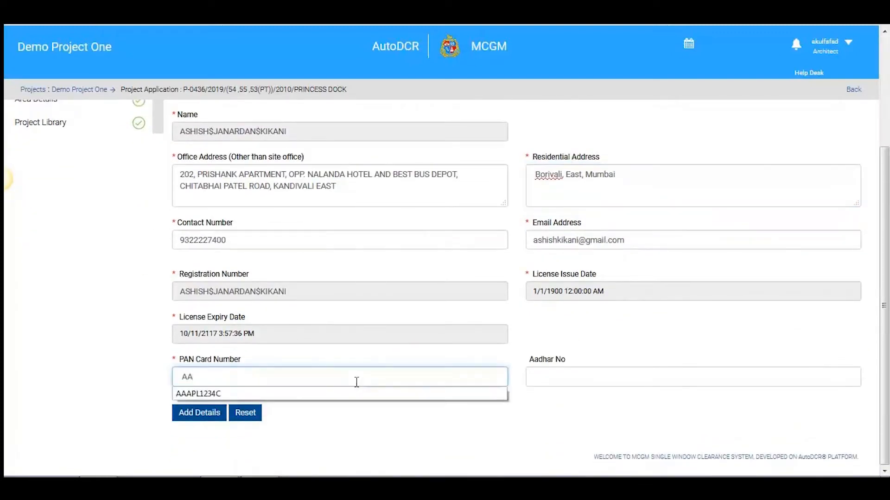
{"action": "left_click", "coordinate": [199, 412]}
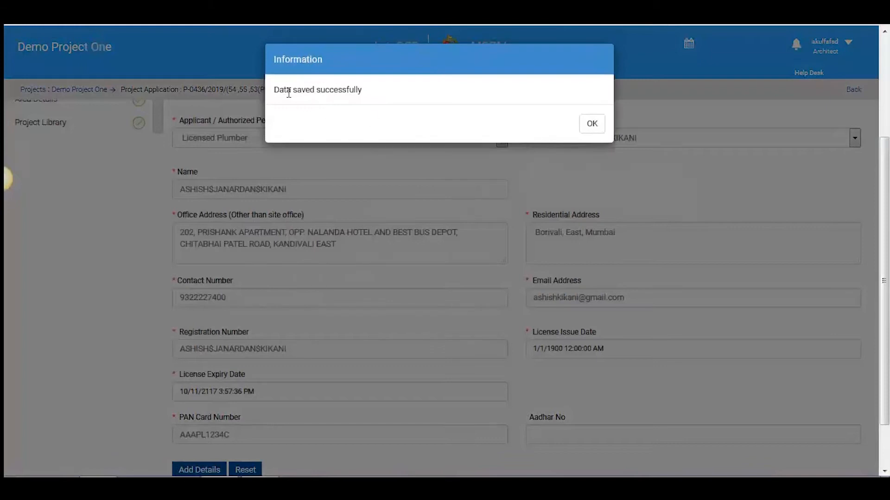
{"action": "left_click", "coordinate": [590, 123]}
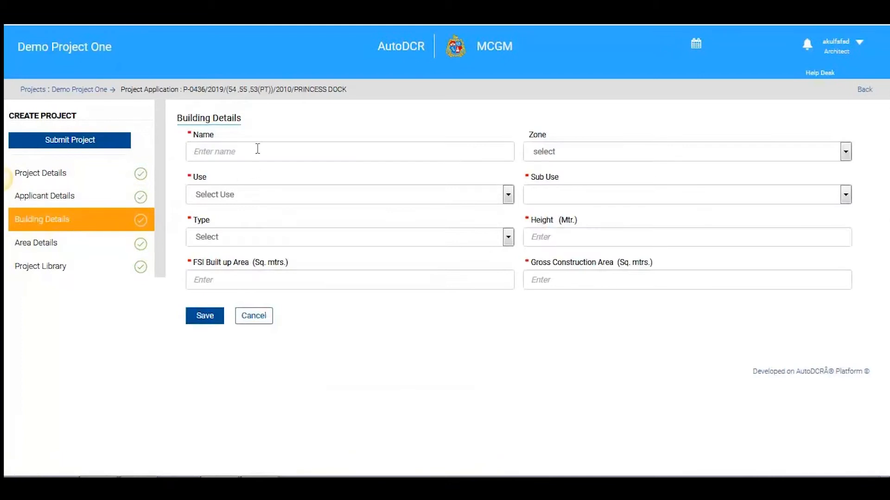
Step: Save building Galaxy as residential apartments, 24 m high, and move to Area Details
{"action": "type", "text": "Galaxy"}
{"action": "type", "text": "780"}
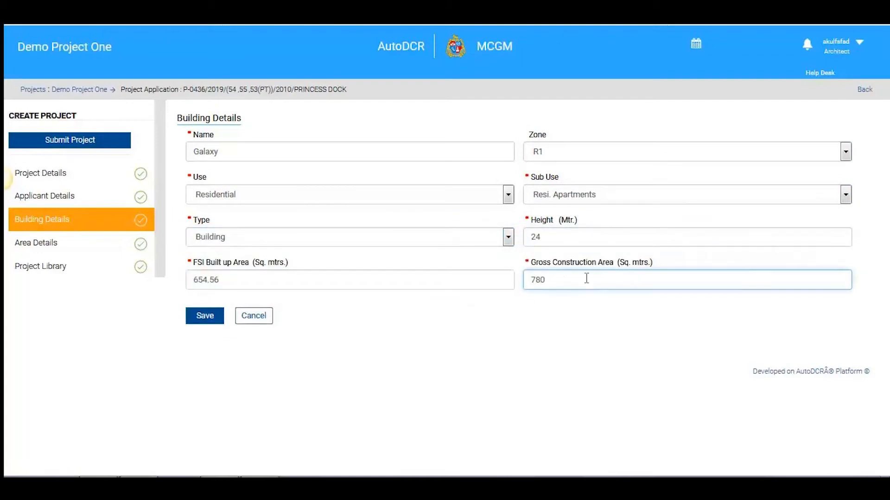
{"action": "left_click", "coordinate": [204, 316]}
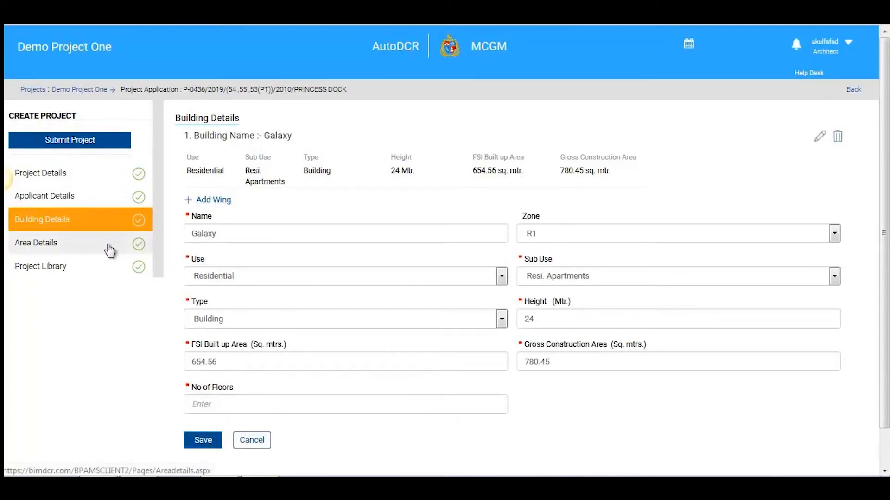
{"action": "left_click", "coordinate": [36, 242]}
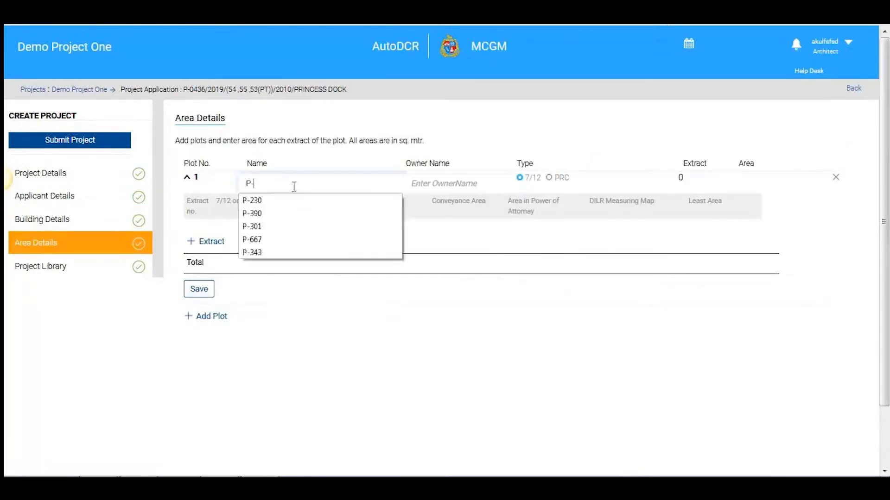
Step: Record owner Rajat with 7/12 area 654.45 and ULC area 653.23, then dismiss the save confirmation
{"action": "type", "text": "Rajat"}
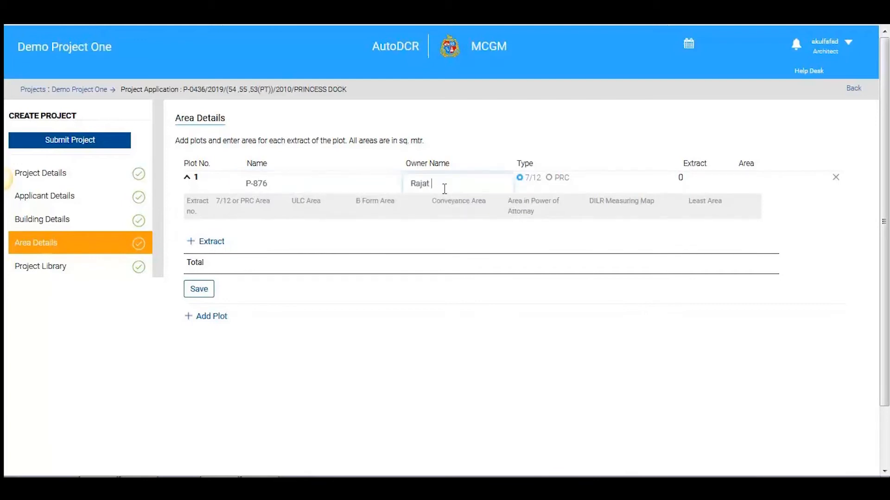
{"action": "left_click", "coordinate": [549, 178]}
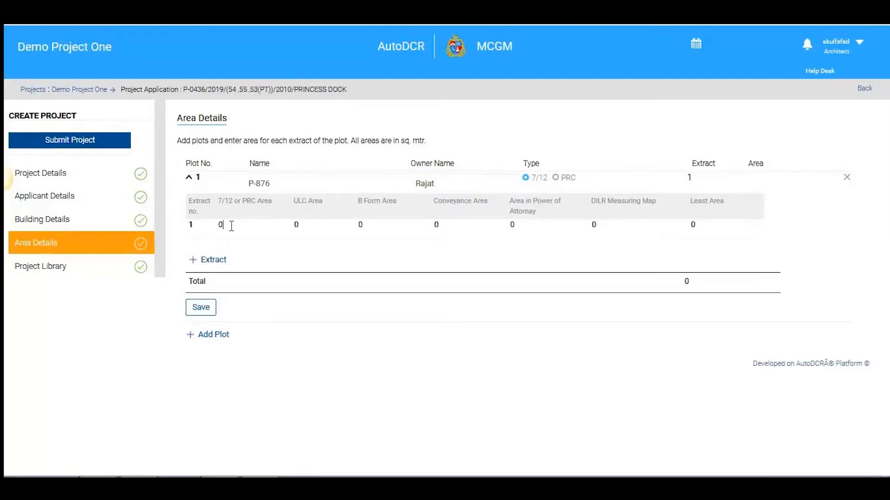
{"action": "type", "text": "654.45"}
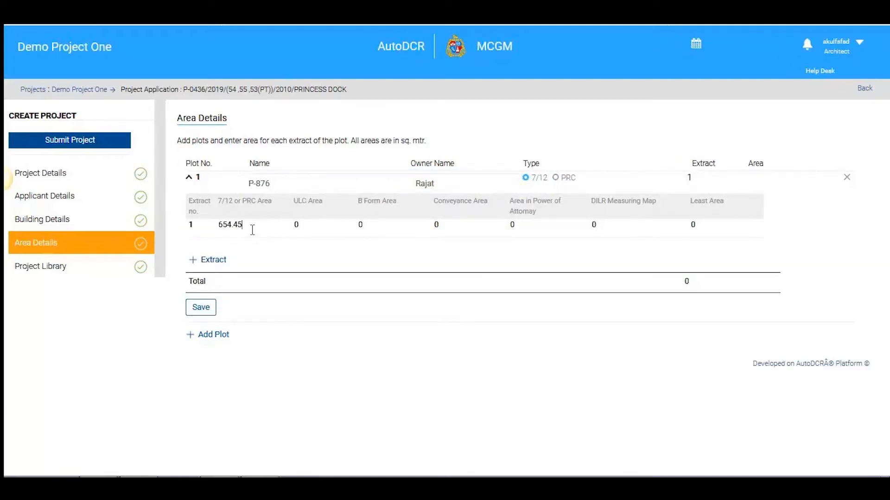
{"action": "type", "text": "653.23"}
{"action": "left_click", "coordinate": [389, 225]}
{"action": "type", "text": "655"}
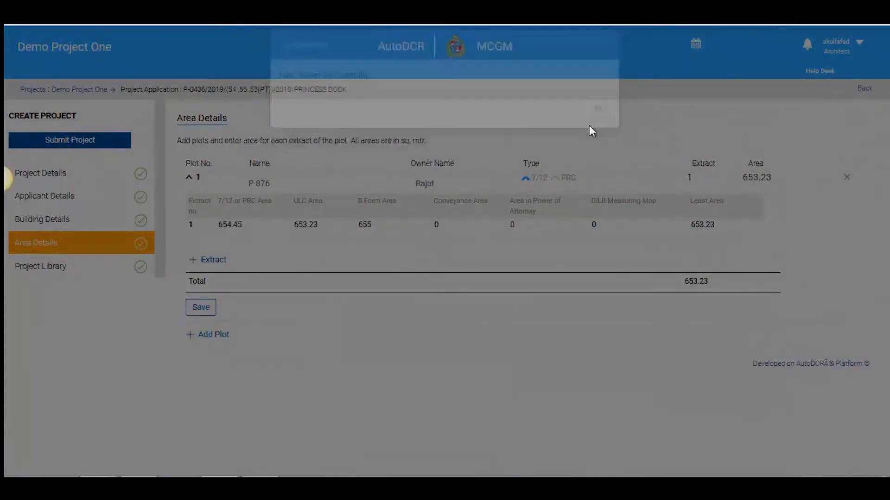
{"action": "left_click", "coordinate": [40, 266]}
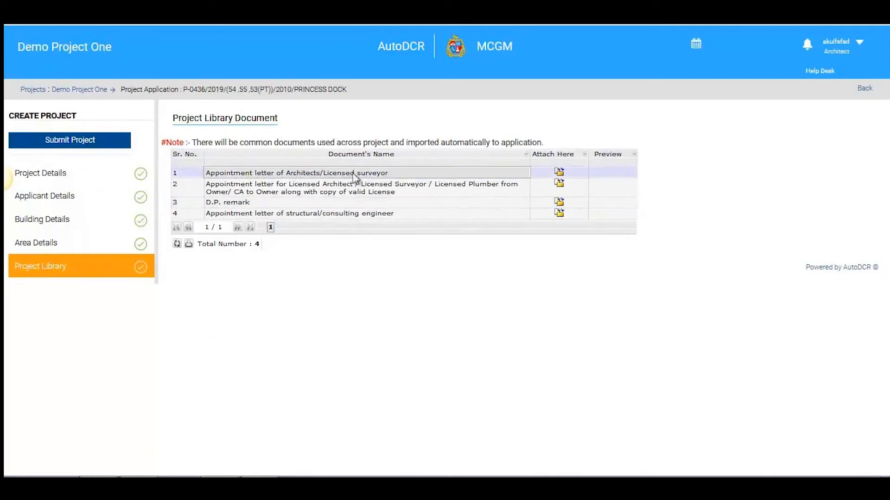
Step: Upload the architect appointment letter file and start attaching the next library document
{"action": "left_click", "coordinate": [558, 172]}
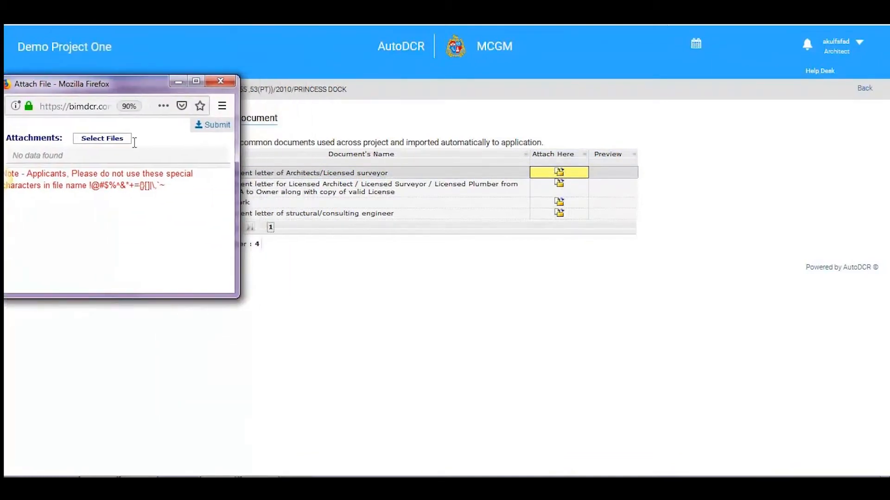
{"action": "left_click", "coordinate": [559, 172]}
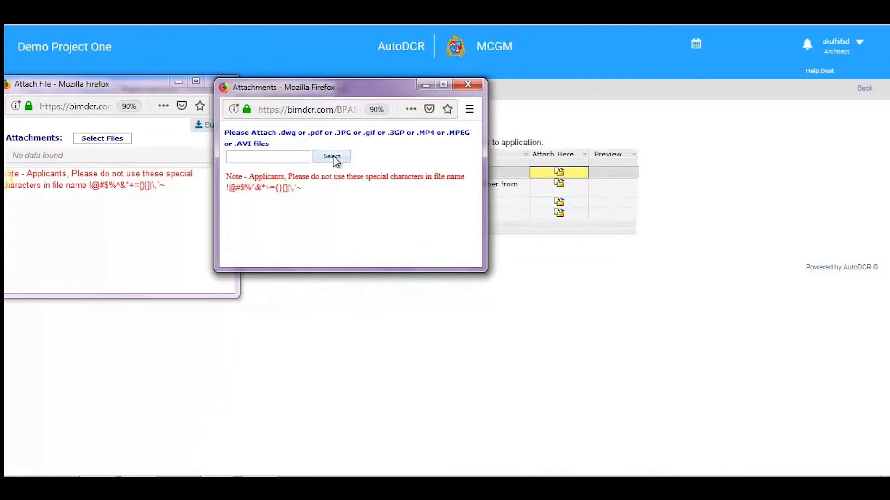
{"action": "left_click", "coordinate": [332, 157]}
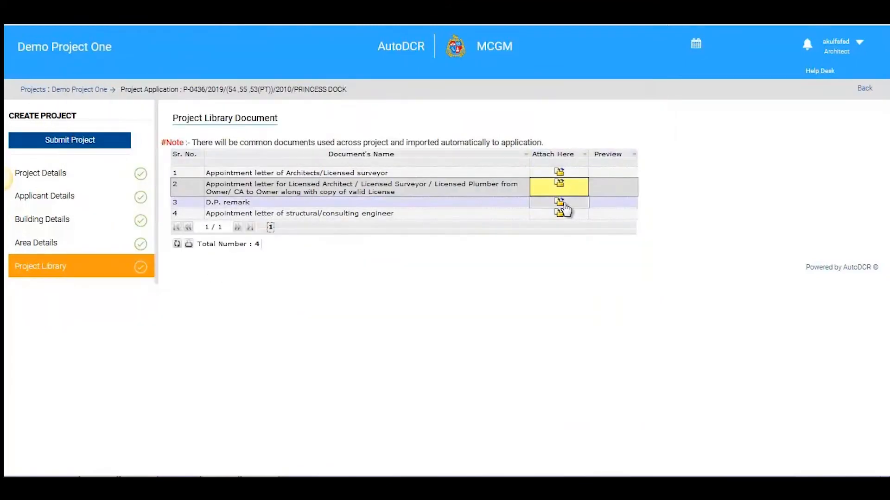
{"action": "left_click", "coordinate": [558, 213]}
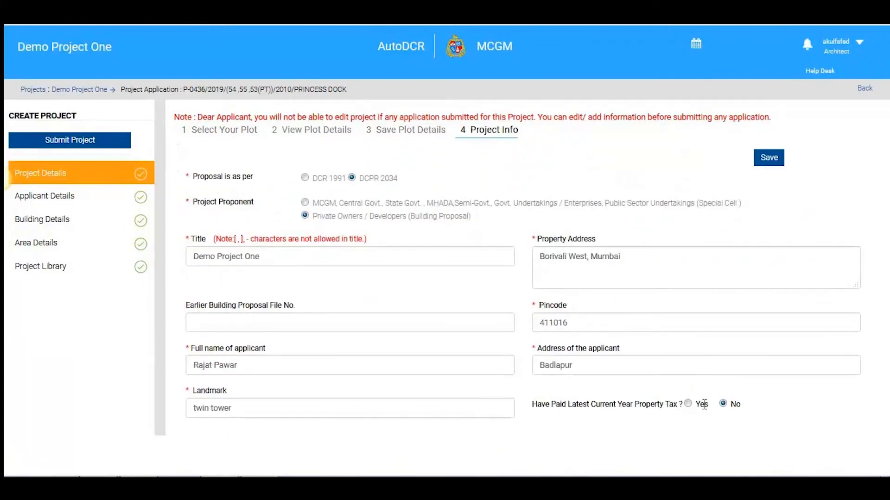
Step: Show the saved plot's CS/SAC table and start property tax verification for CS 55
{"action": "left_click", "coordinate": [687, 404]}
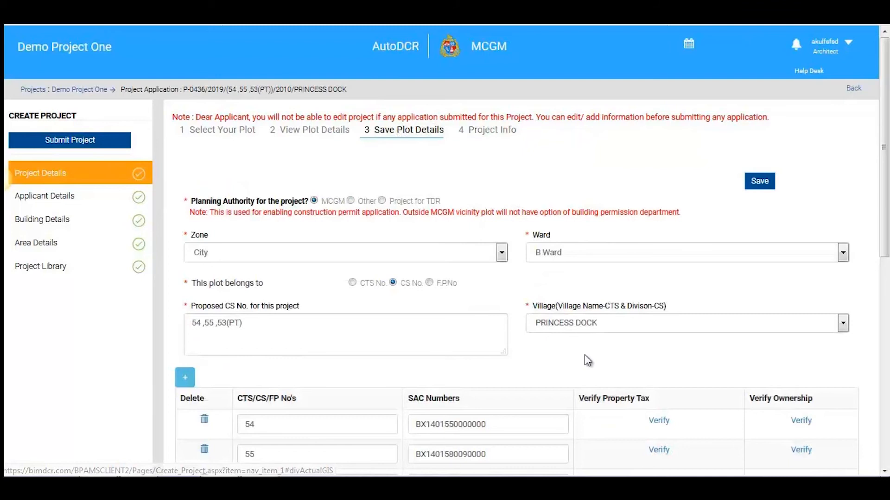
{"action": "scroll", "scroll_direction": "down", "scroll_amount": 3}
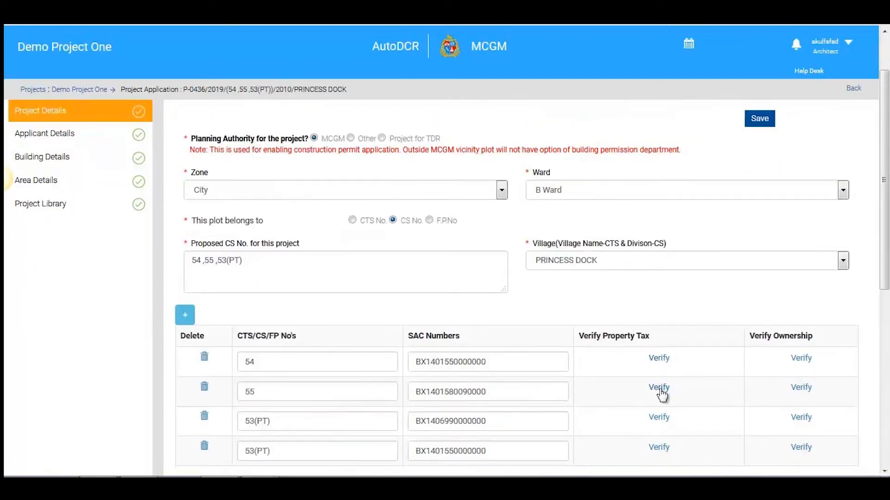
{"action": "left_click", "coordinate": [658, 387]}
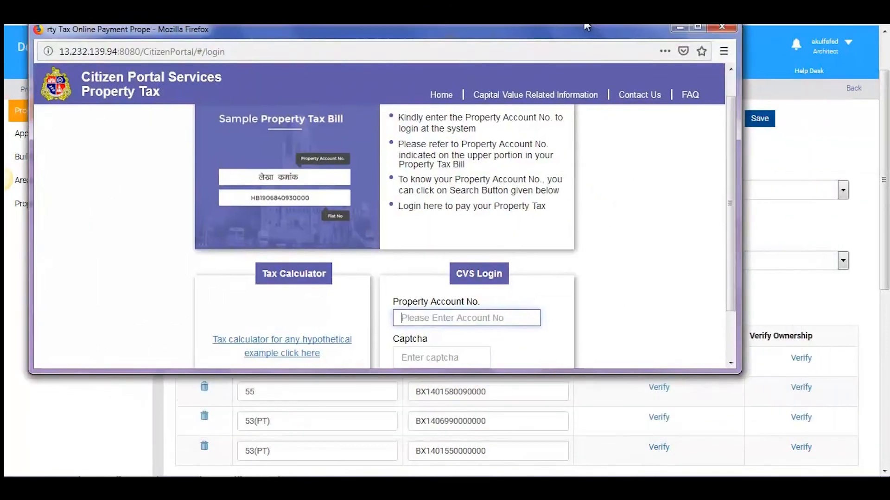
{"action": "type", "text": "3dJ"}
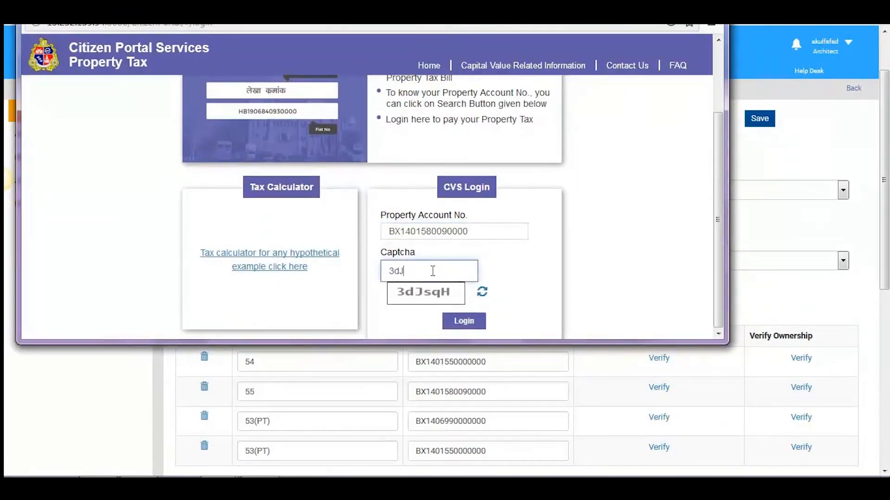
{"action": "left_click", "coordinate": [464, 320]}
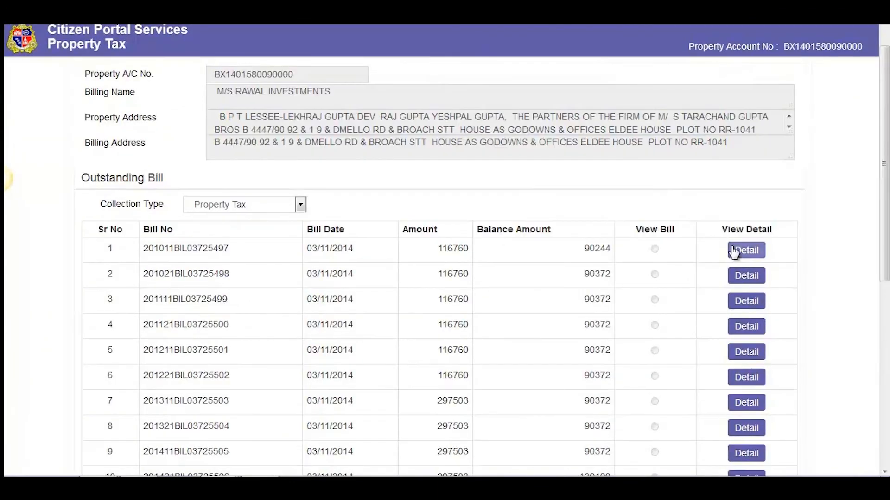
{"action": "left_click", "coordinate": [745, 249]}
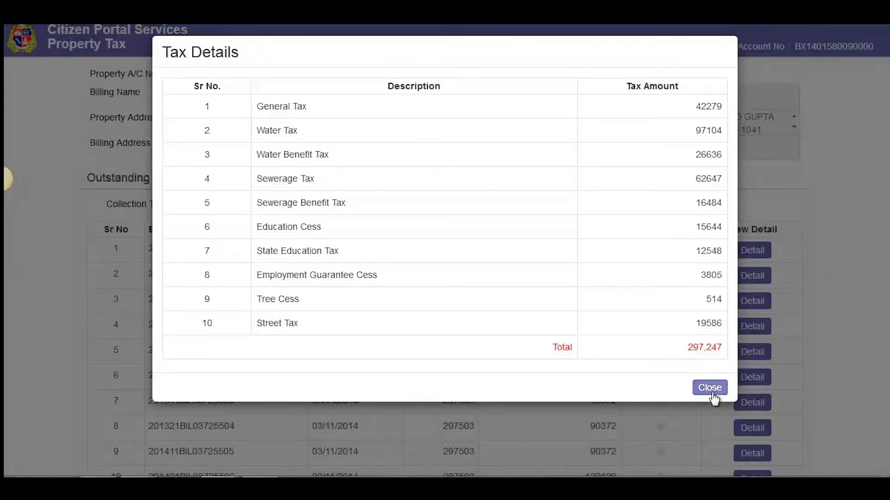
{"action": "left_click", "coordinate": [709, 387]}
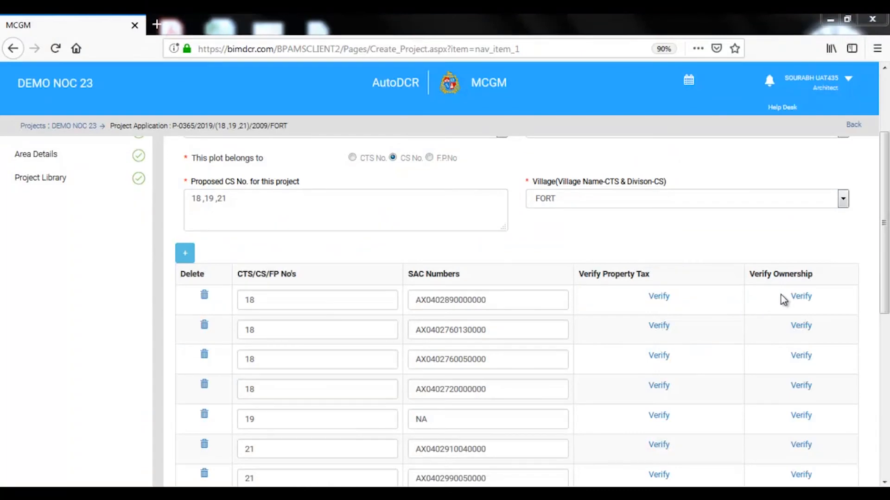
Step: Verify ownership of CS 18 and review its survey register record showing area 10068.64
{"action": "left_click", "coordinate": [801, 296]}
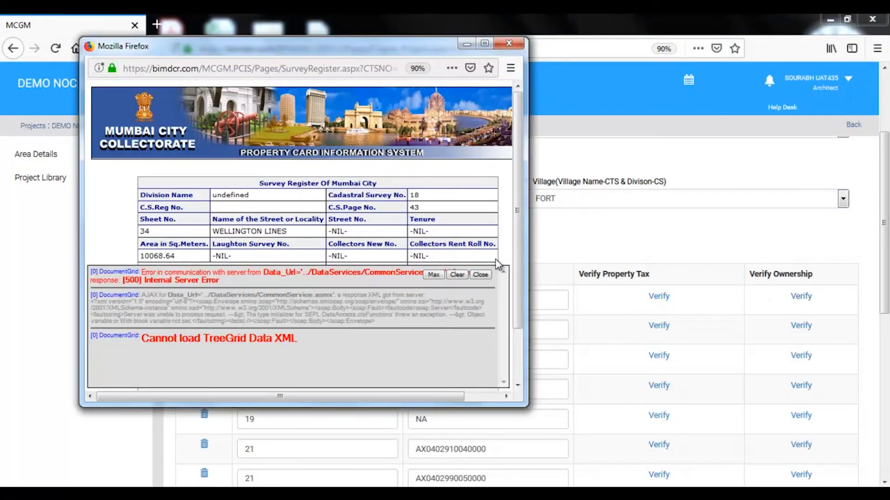
{"action": "scroll", "scroll_direction": "down", "scroll_amount": 3}
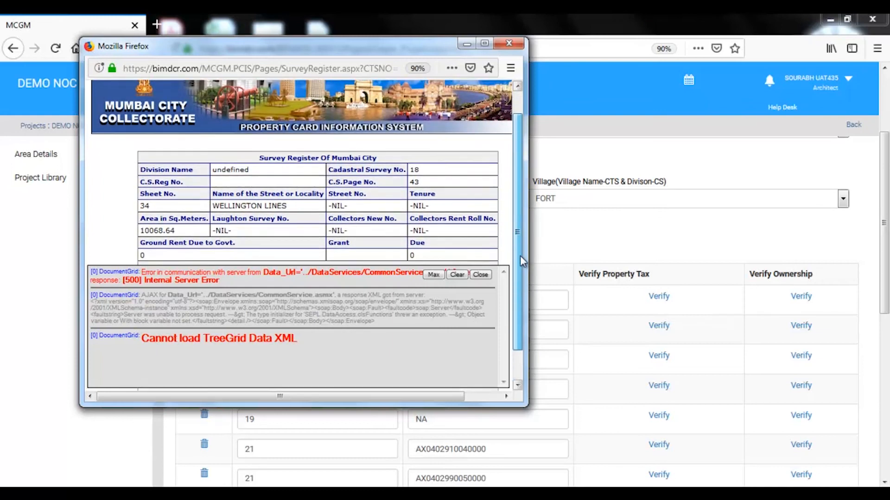
{"action": "scroll", "scroll_direction": "down", "scroll_amount": 3}
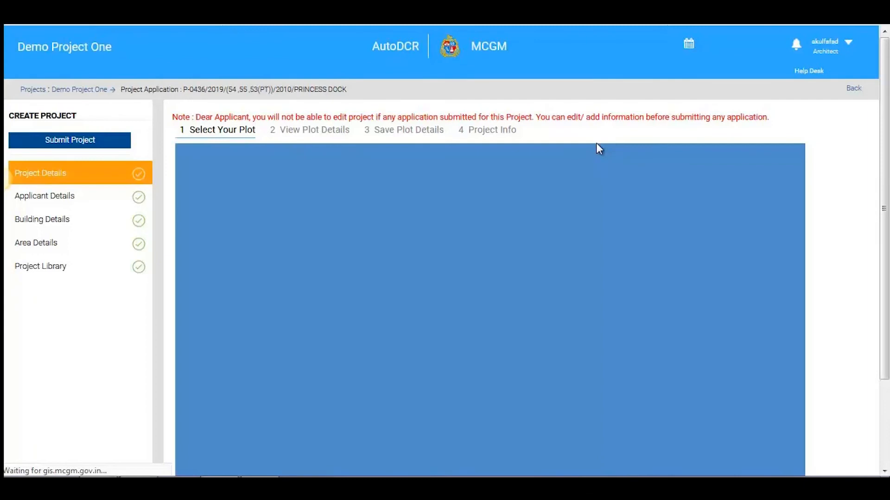
Step: Submit Demo Project One and preview the architect appointment letter in the Project Library
{"action": "left_click", "coordinate": [70, 140]}
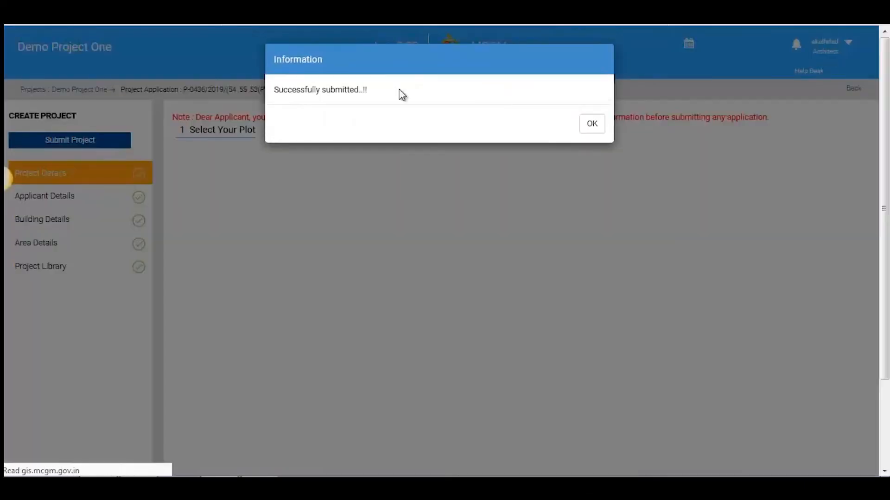
{"action": "left_click", "coordinate": [591, 123]}
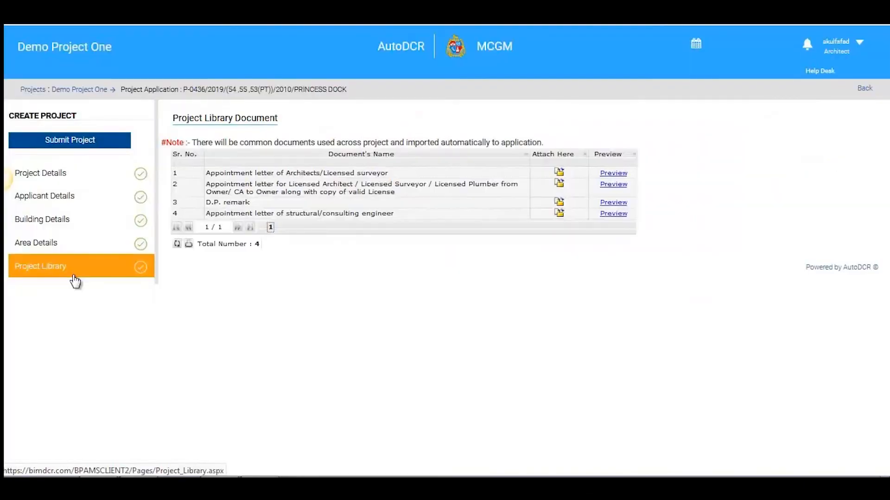
{"action": "left_click", "coordinate": [613, 173]}
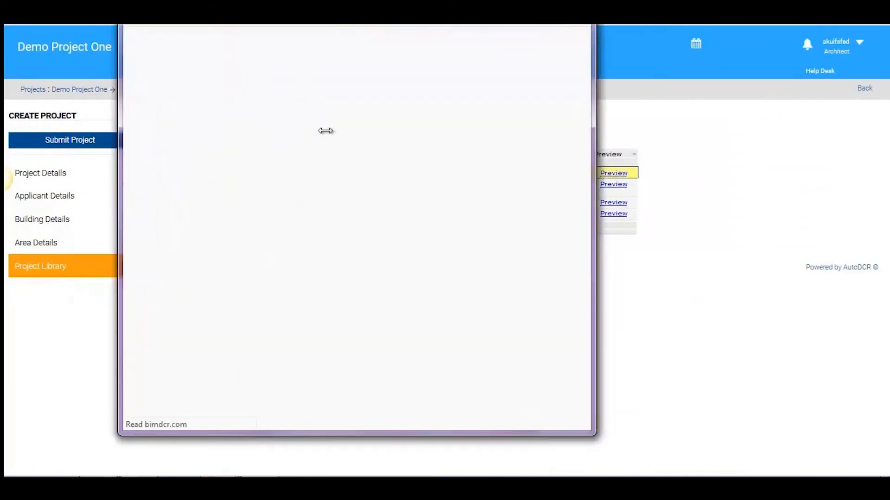